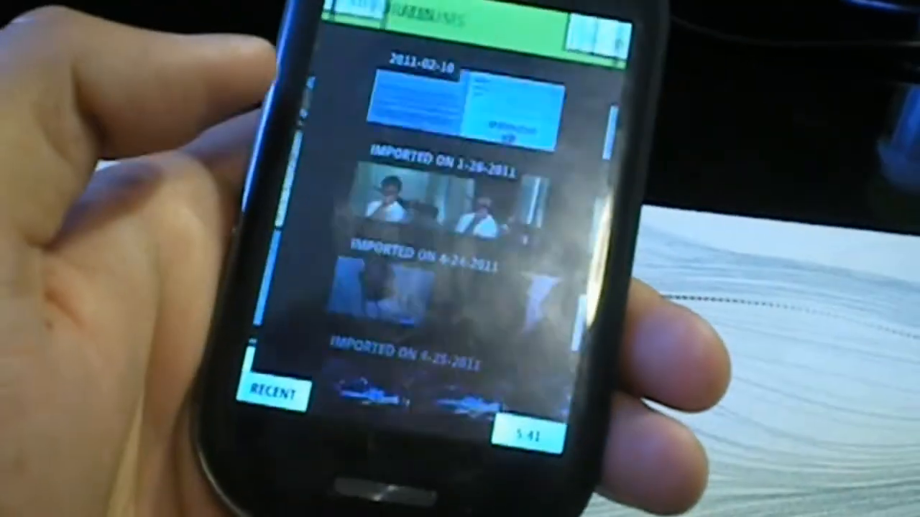
{"action": "scroll", "scroll_direction": "down", "scroll_amount": 3}
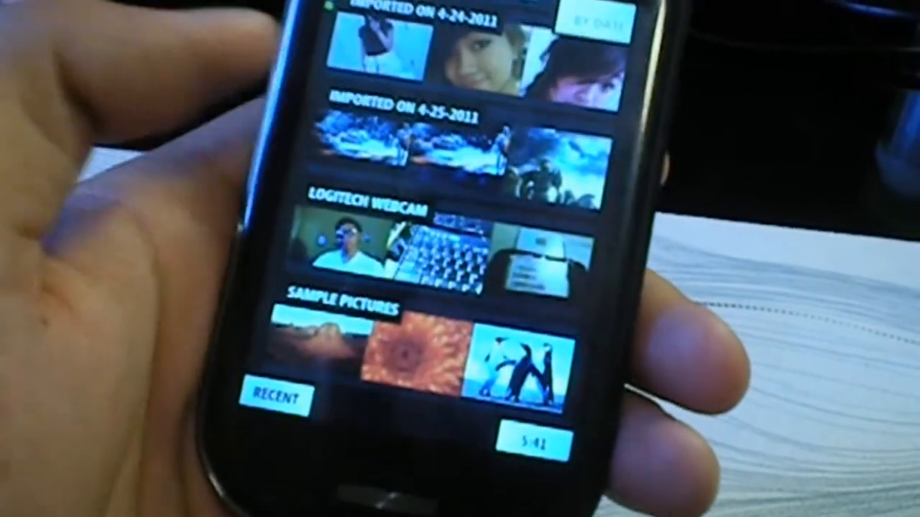